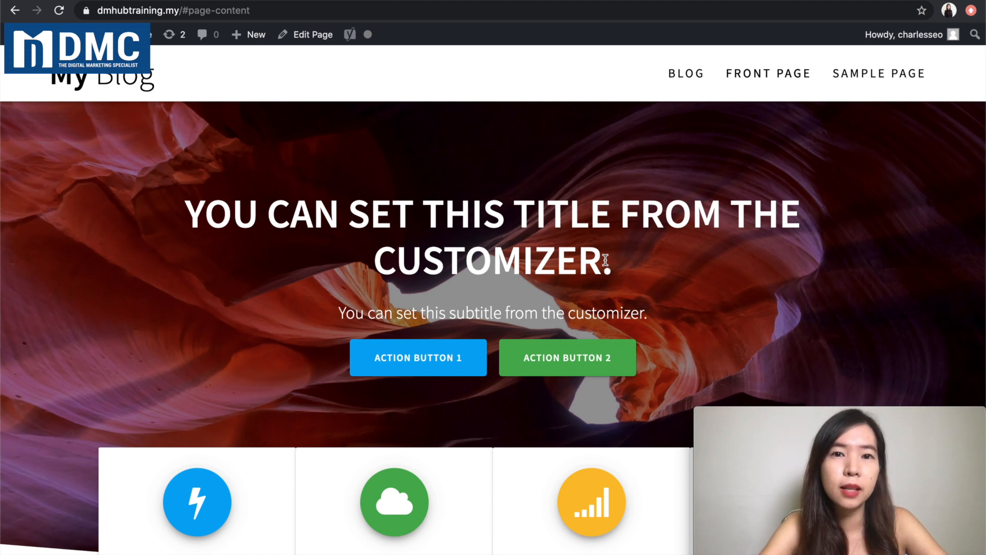
pyautogui.moveTo(403, 80)
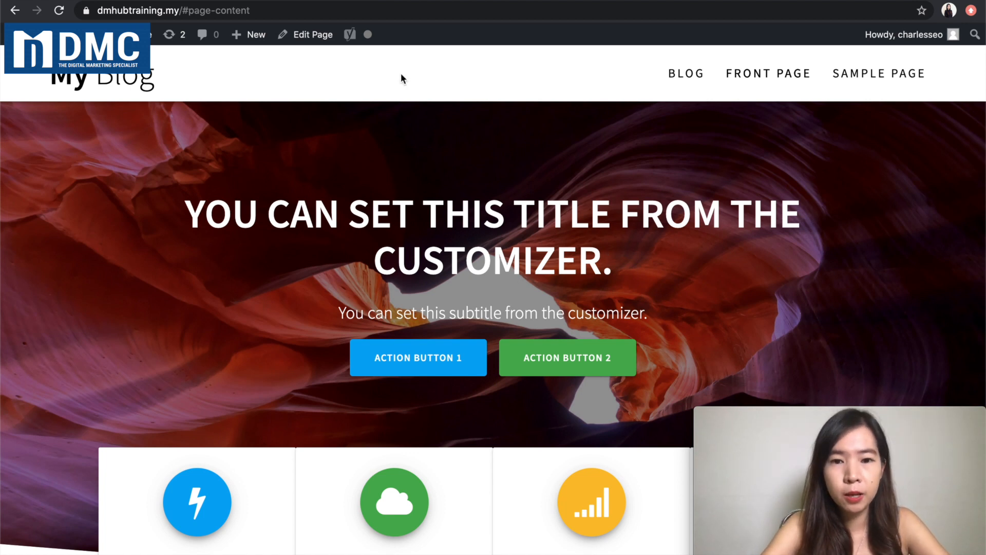
pyautogui.moveTo(361, 229)
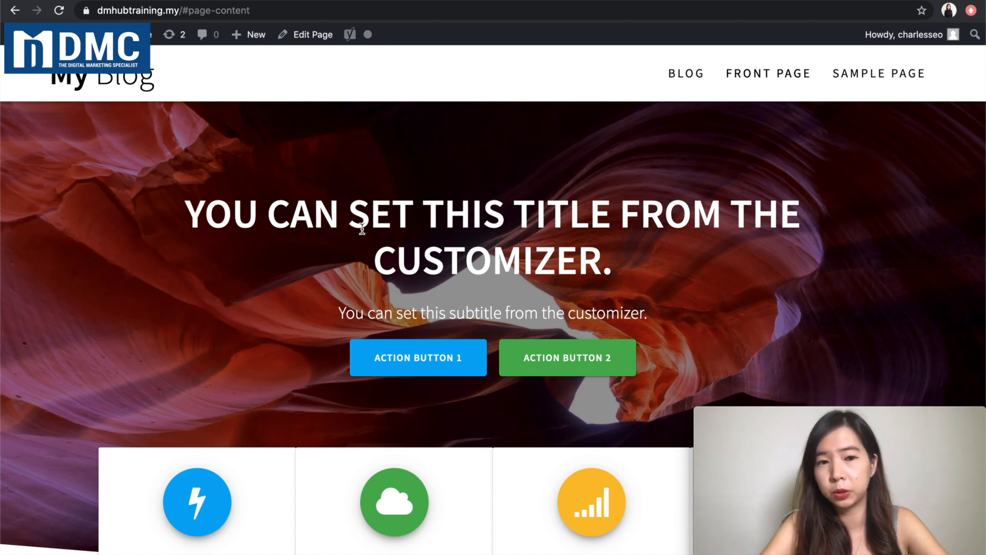
# Select the hero subtitle placeholder sentence on the WordPress site and copy it
pyautogui.doubleClick(201, 214)
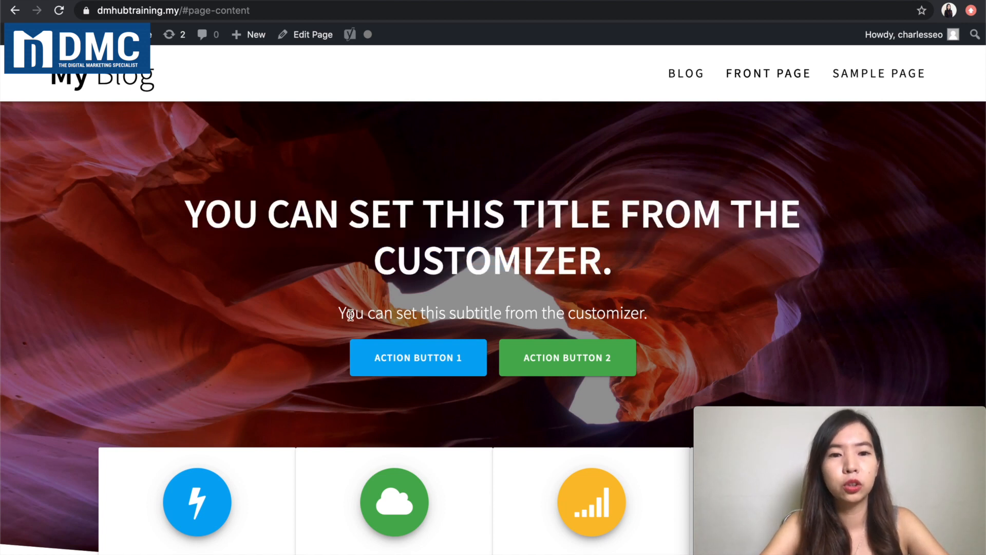
pyautogui.tripleClick(492, 313)
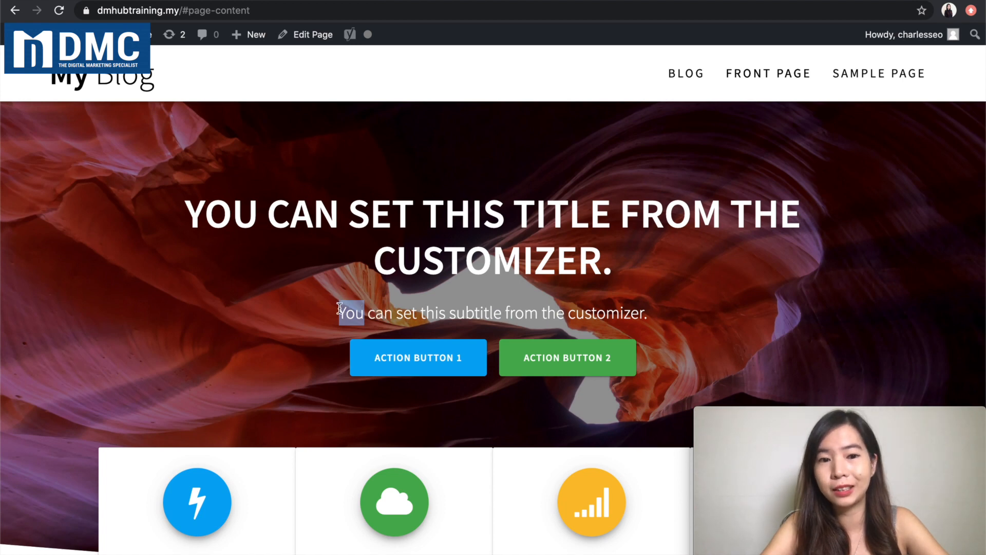
pyautogui.scroll(-3)
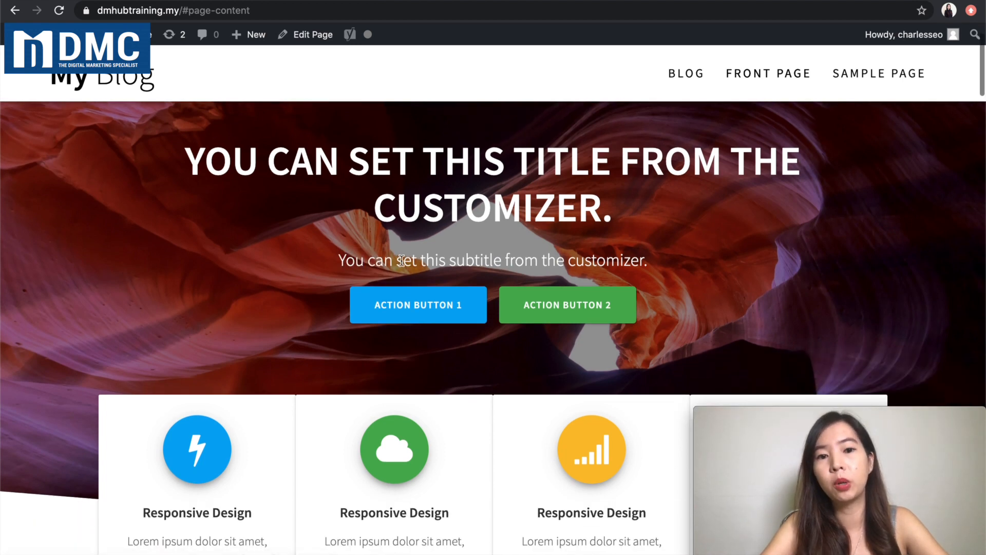
pyautogui.scroll(-3)
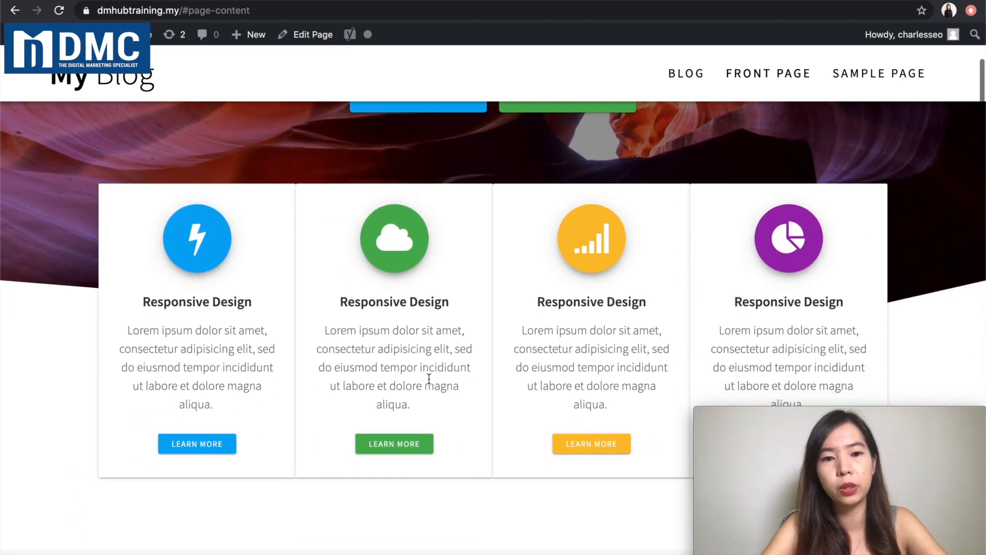
pyautogui.doubleClick(393, 301)
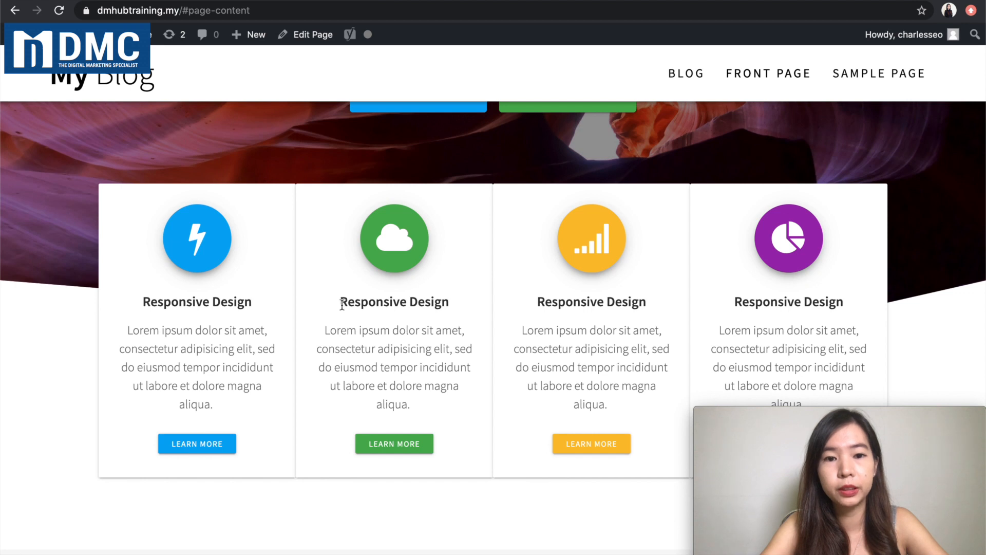
# Scroll through the front page sections and back up to the hero before pasting into convertcase.net
pyautogui.scroll(-3)
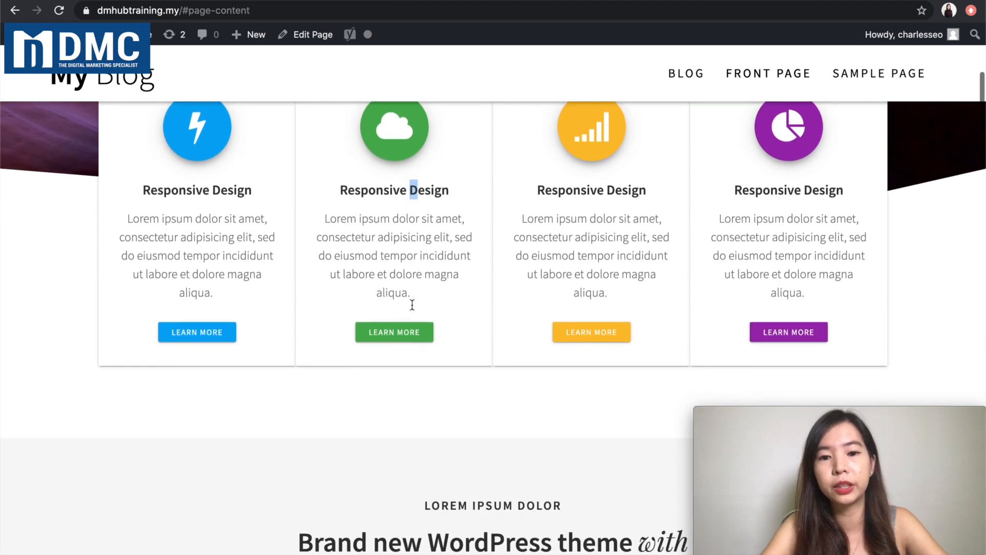
pyautogui.scroll(-3)
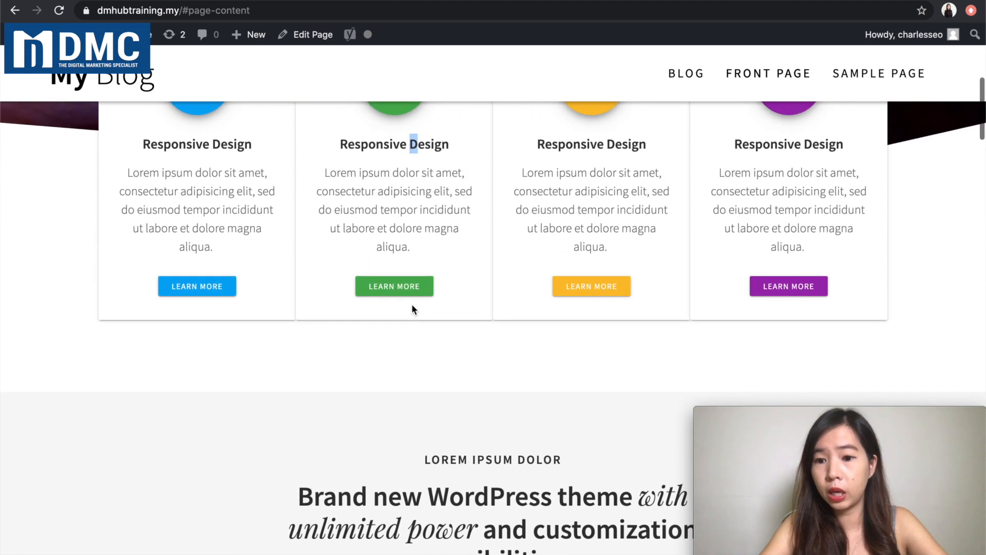
pyautogui.scroll(-3)
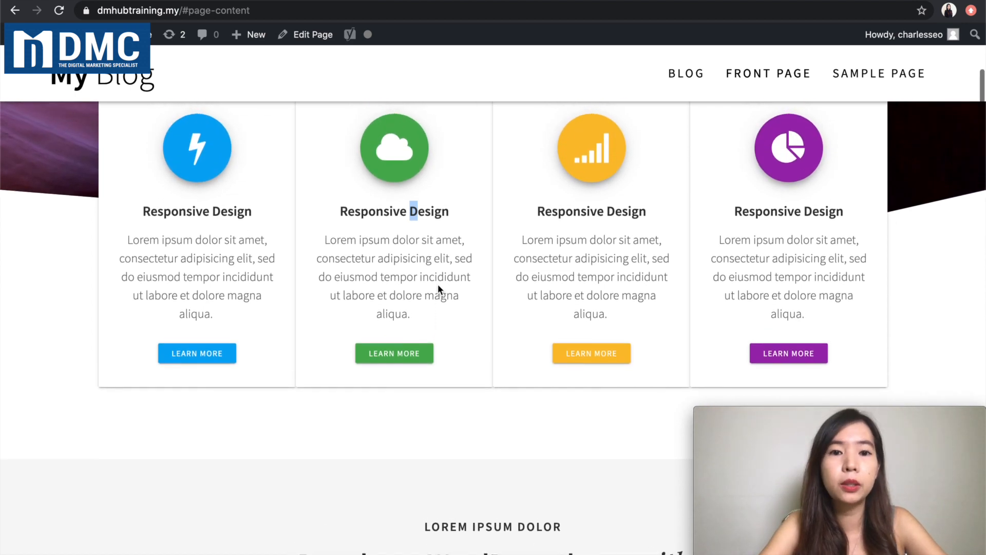
pyautogui.scroll(3)
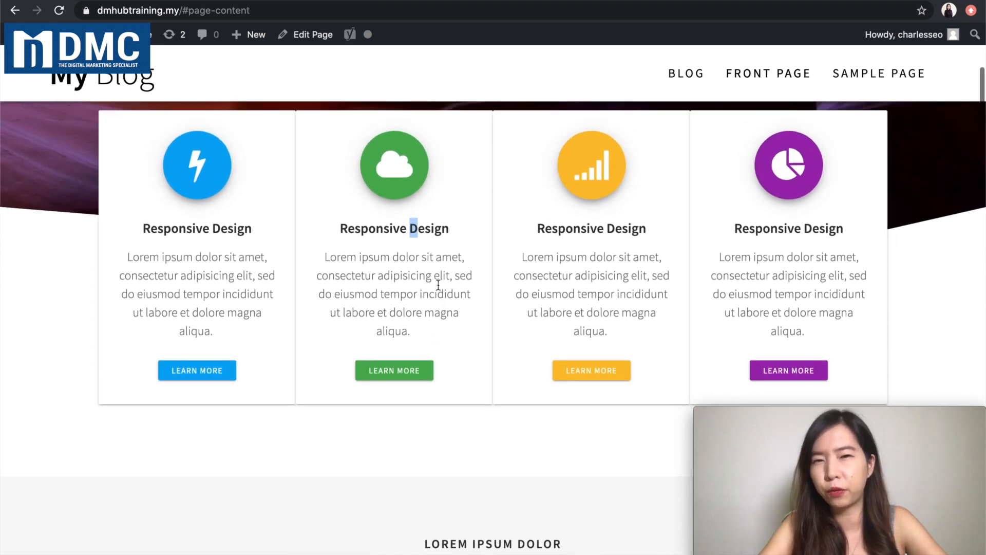
pyautogui.scroll(3)
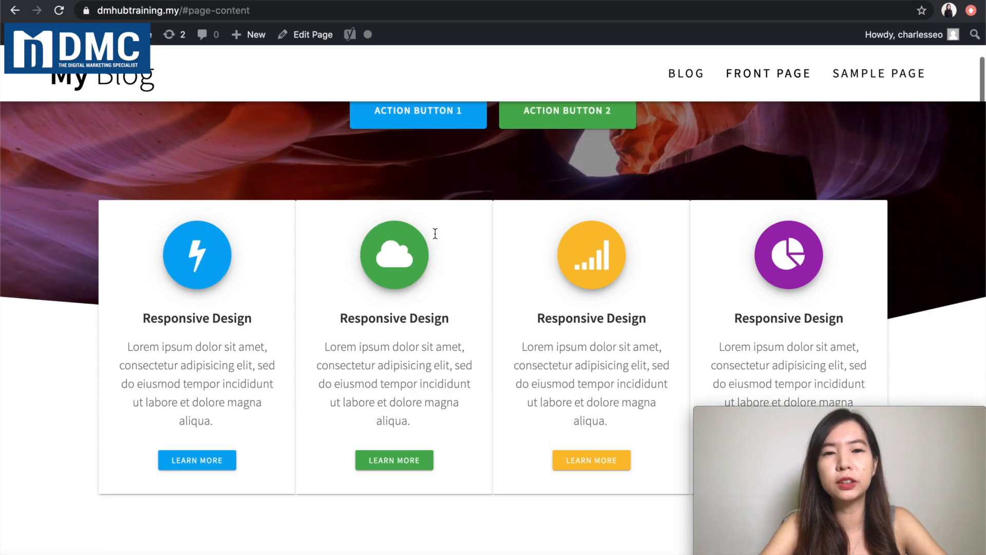
pyautogui.scroll(3)
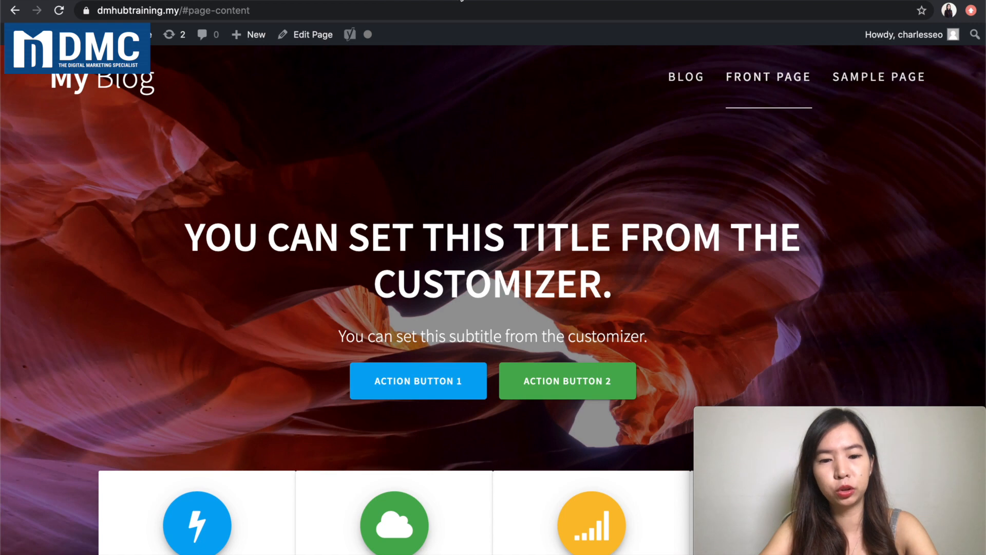
pyautogui.moveTo(428, 154)
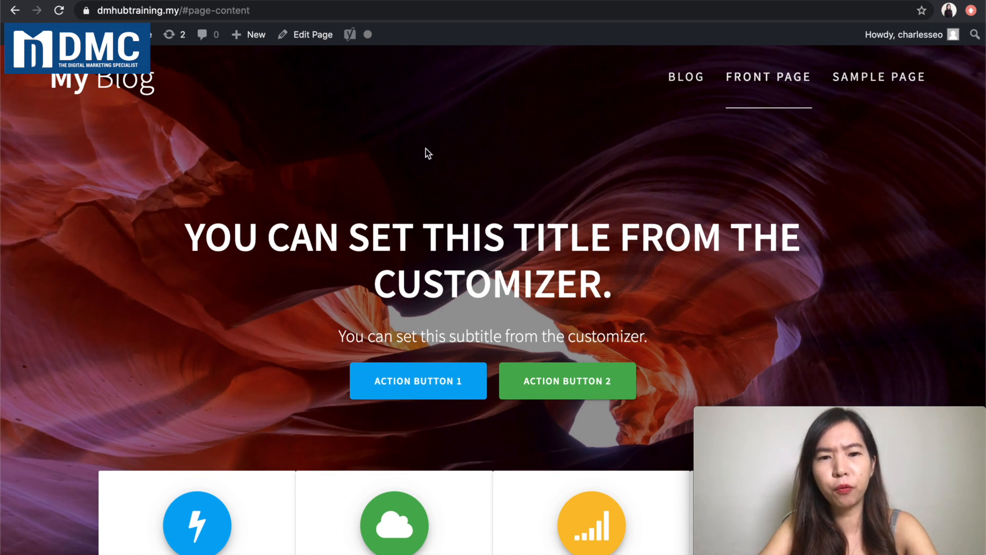
pyautogui.scroll(-3)
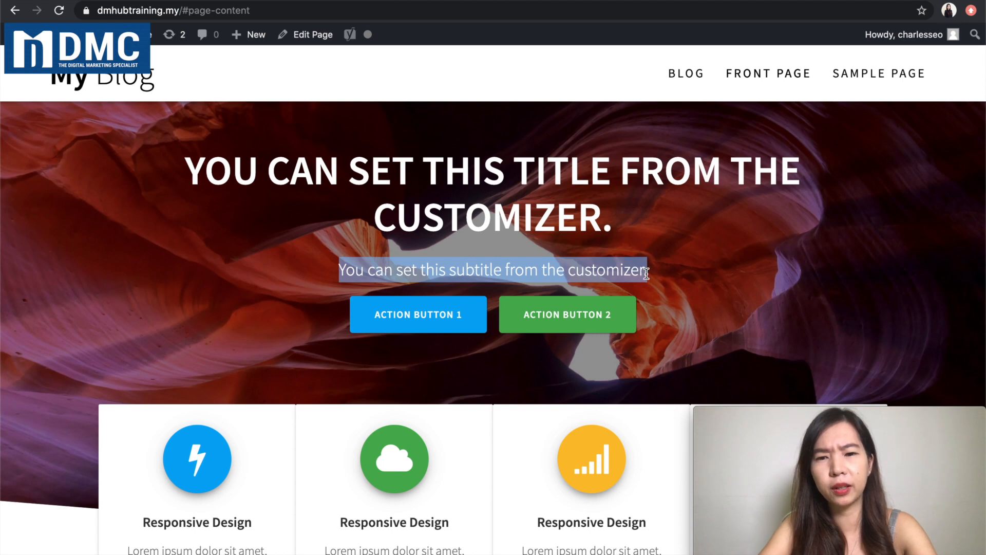
pyautogui.moveTo(598, 70)
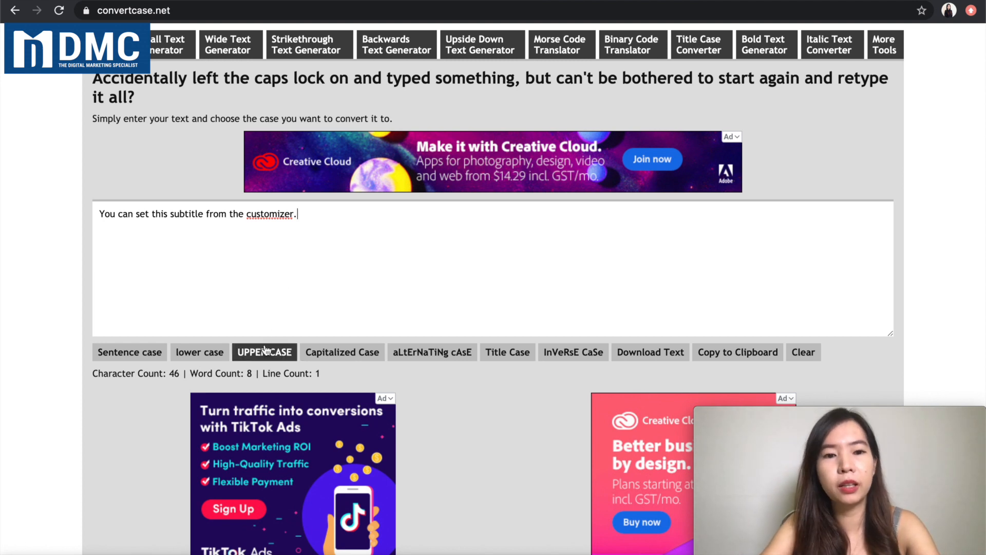
# Convert the subtitle to UPPER CASE, try Capitalized Case, then return it to UPPER CASE
pyautogui.click(264, 351)
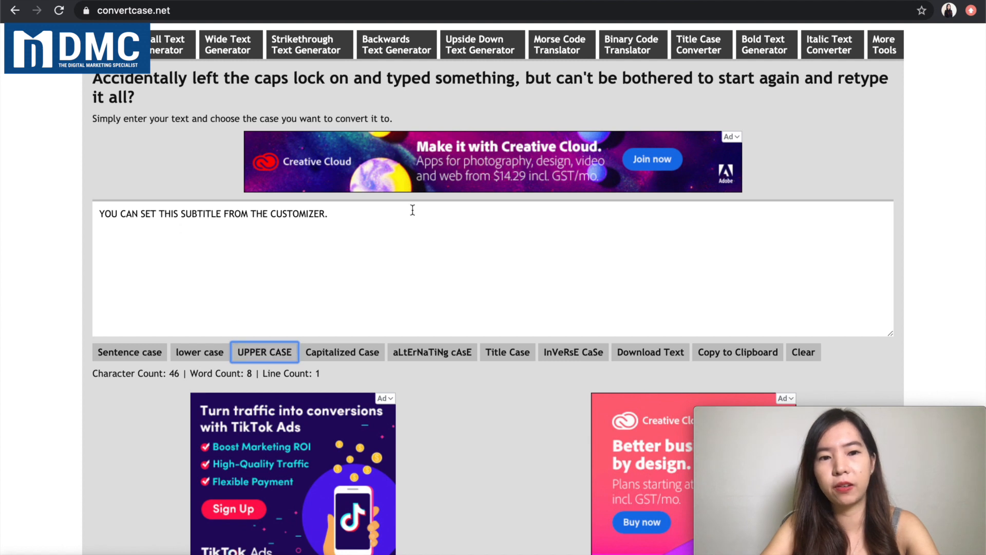
pyautogui.tripleClick(211, 213)
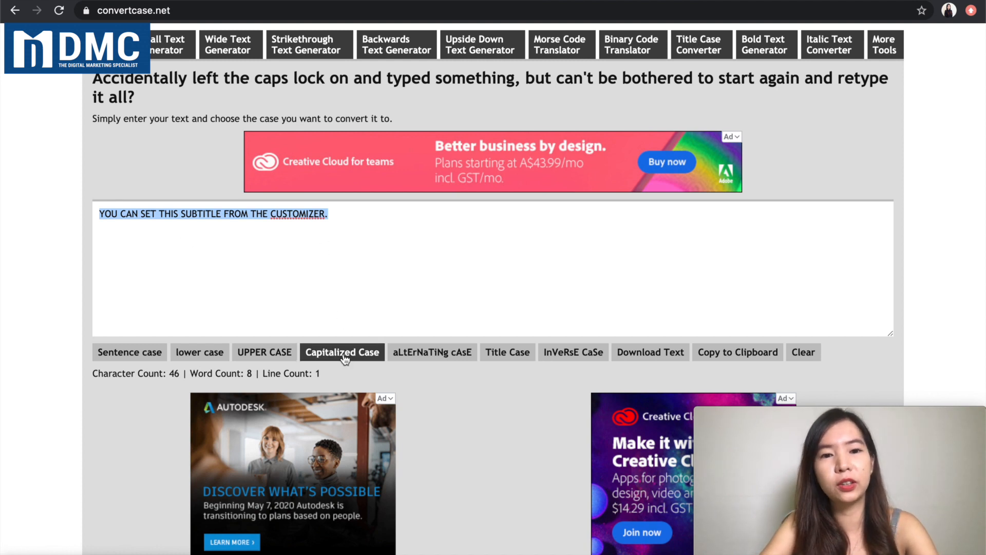
pyautogui.click(341, 352)
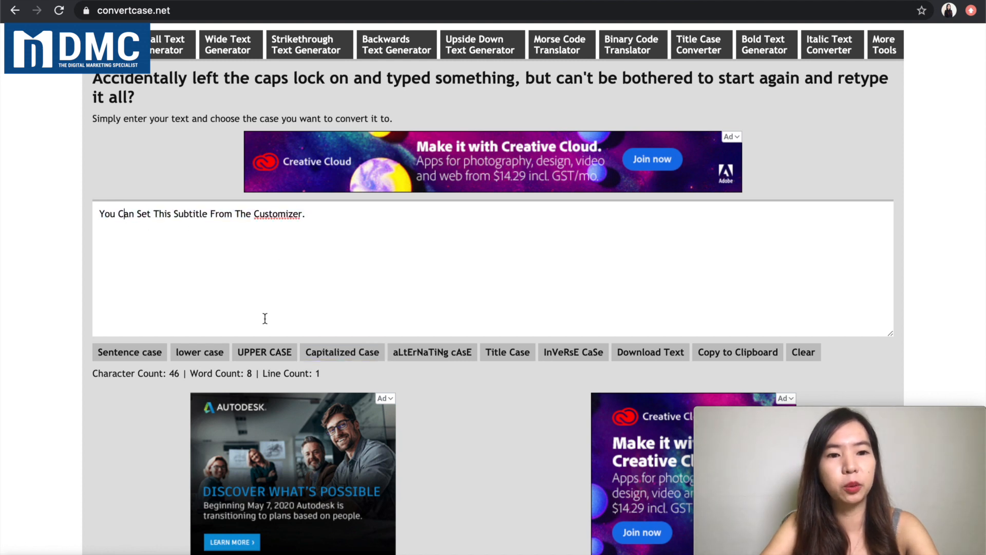
pyautogui.click(264, 351)
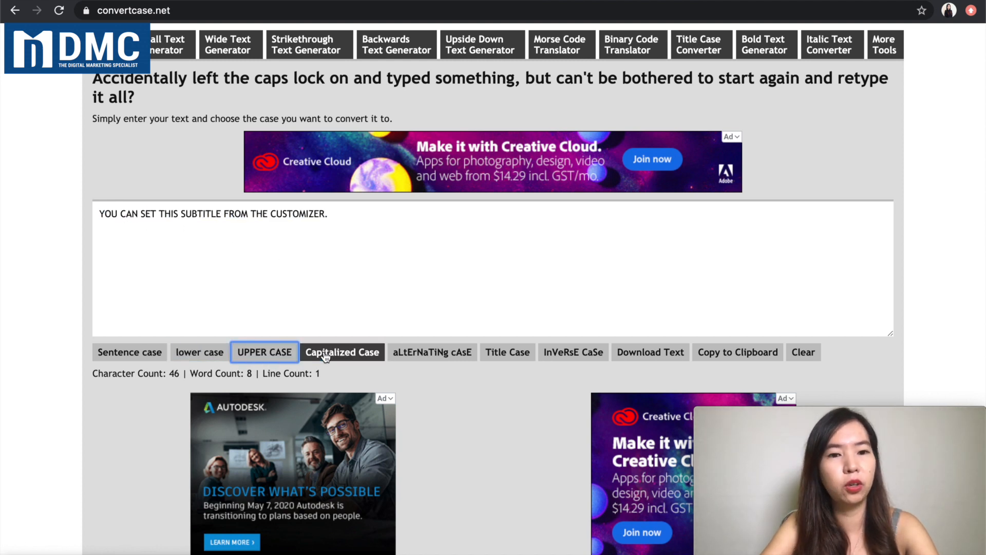
# Run the subtitle through Capitalized, alternating, Title and inverse case conversions
pyautogui.click(342, 352)
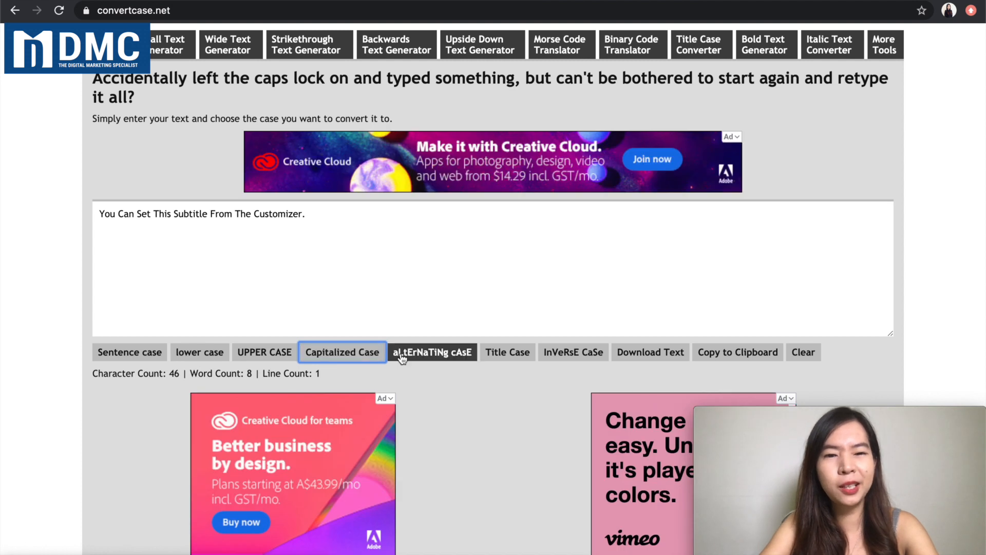
pyautogui.moveTo(411, 332)
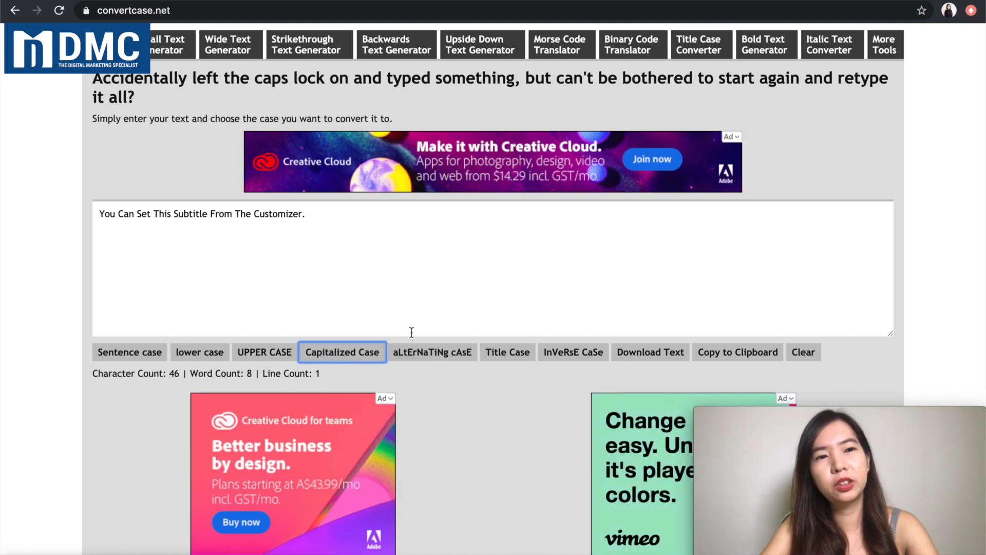
pyautogui.moveTo(506, 352)
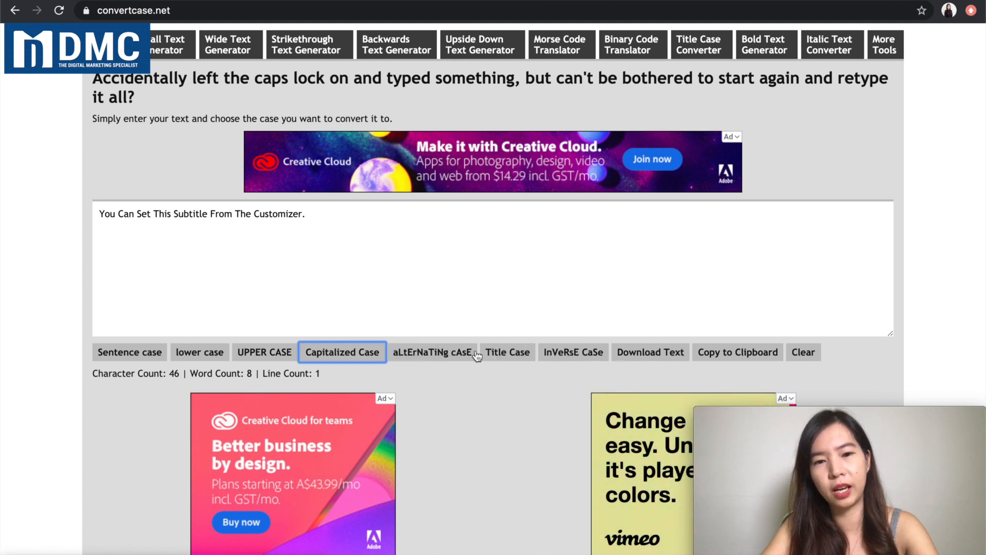
pyautogui.click(433, 352)
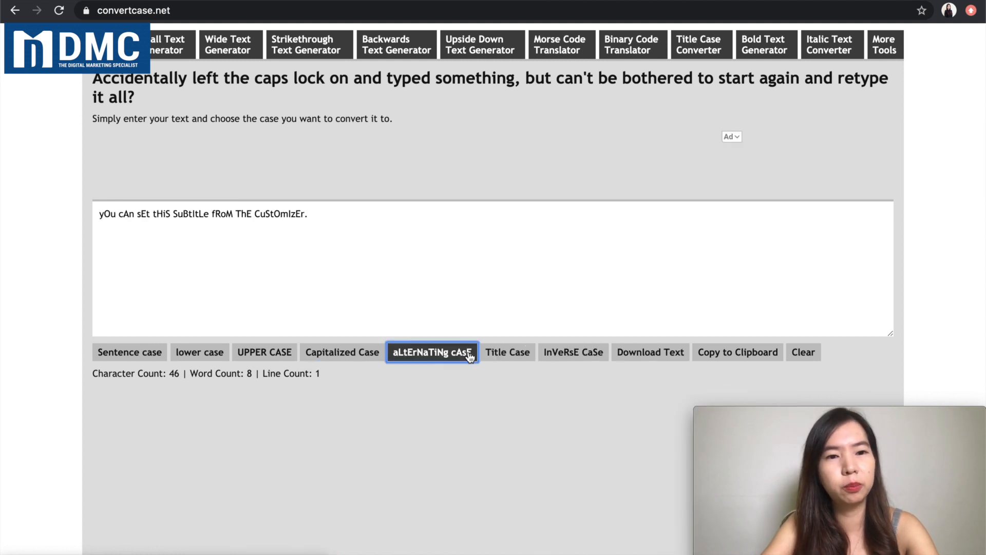
pyautogui.click(507, 351)
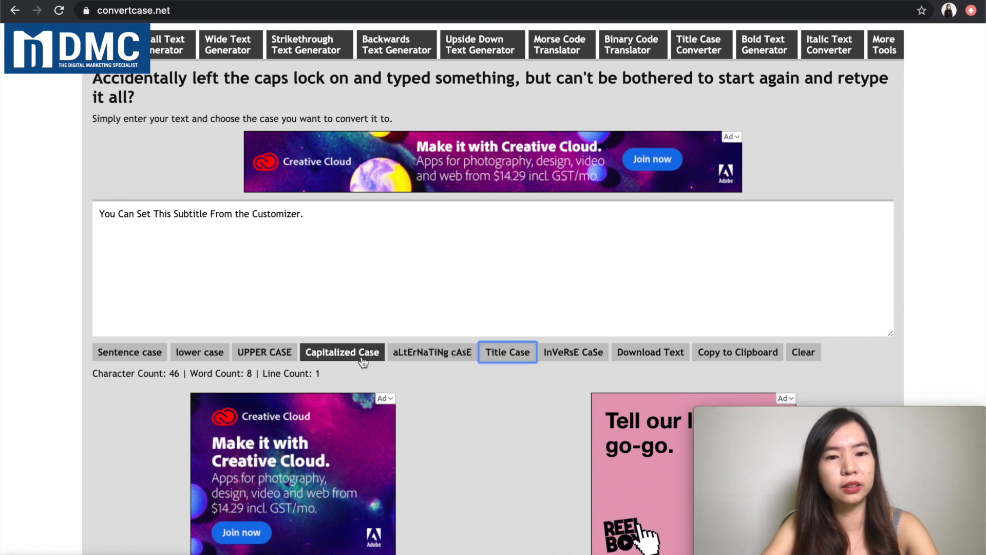
pyautogui.click(573, 351)
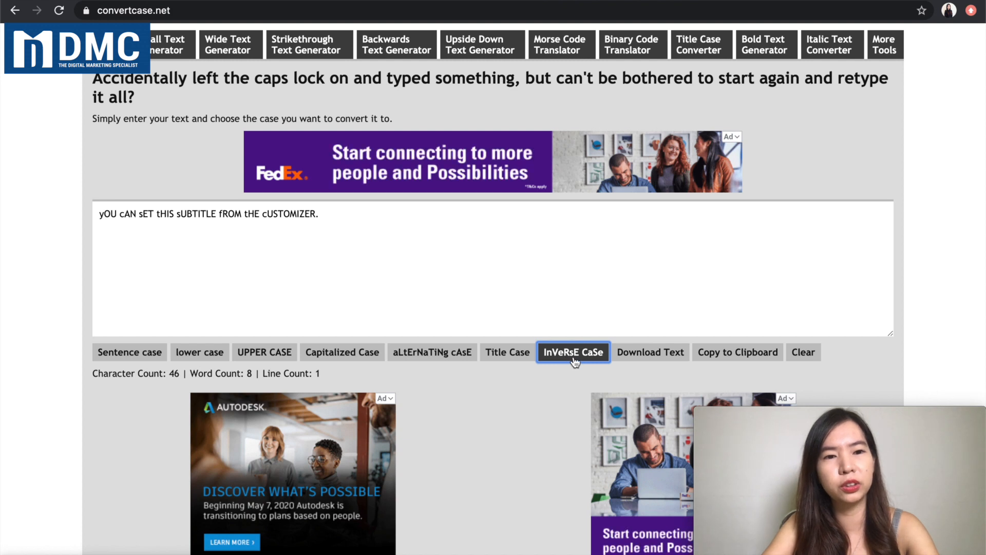
pyautogui.moveTo(579, 361)
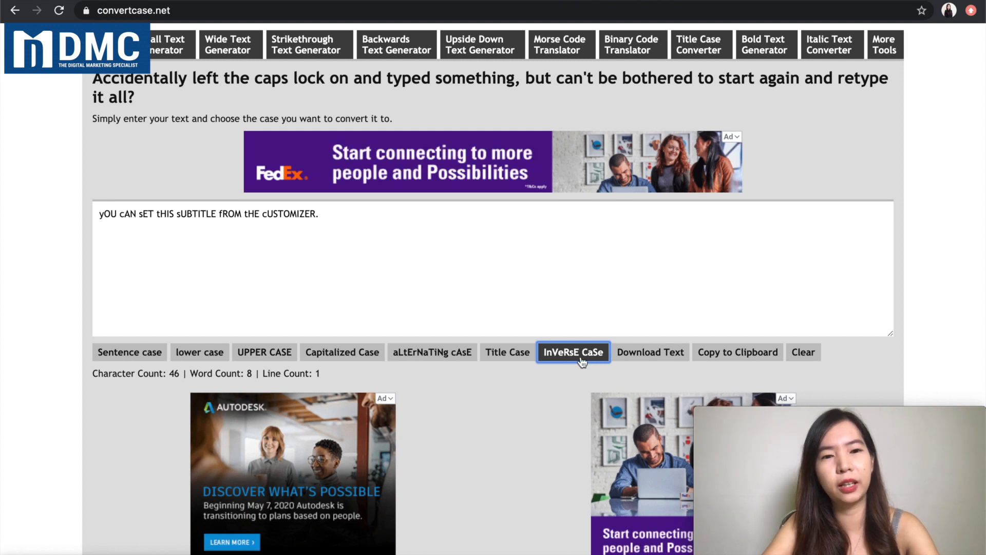
pyautogui.moveTo(650, 351)
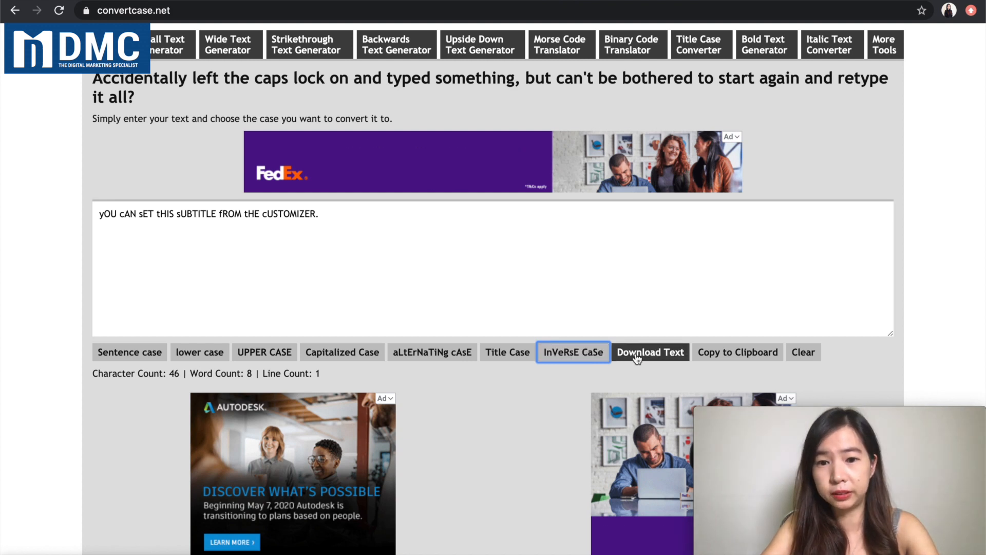
pyautogui.moveTo(129, 352)
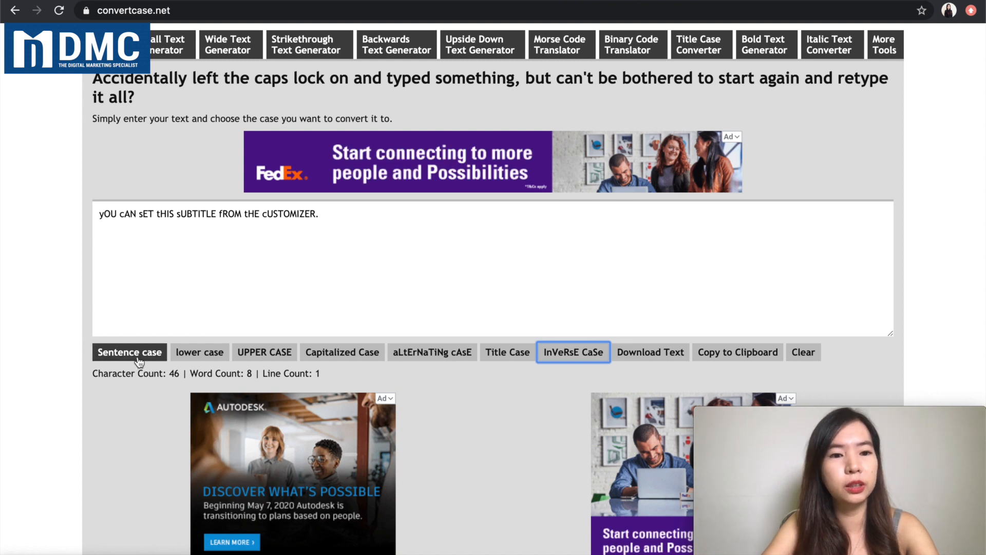
# Convert the subtitle to Sentence case, then load the Lorem ipsum card paragraph into the converter
pyautogui.click(129, 352)
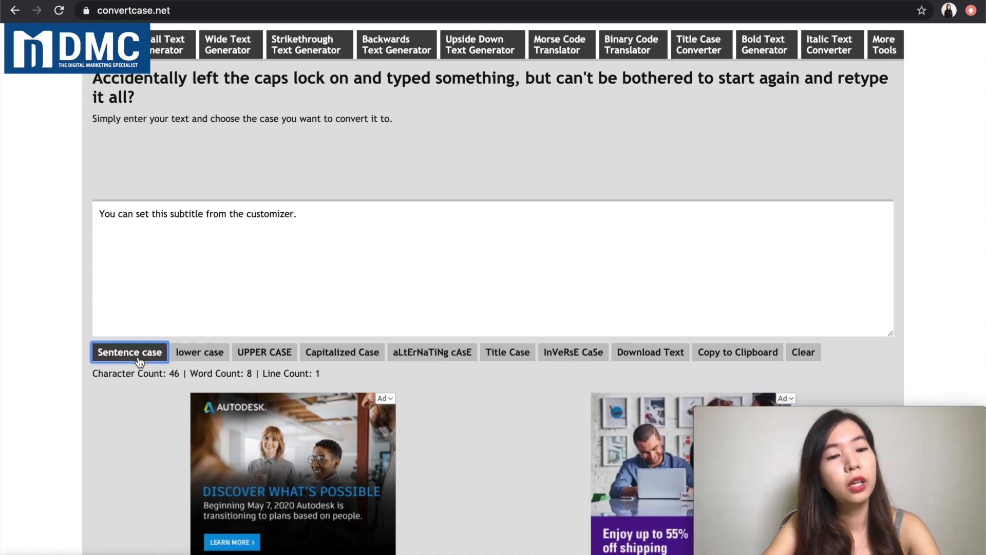
pyautogui.click(264, 352)
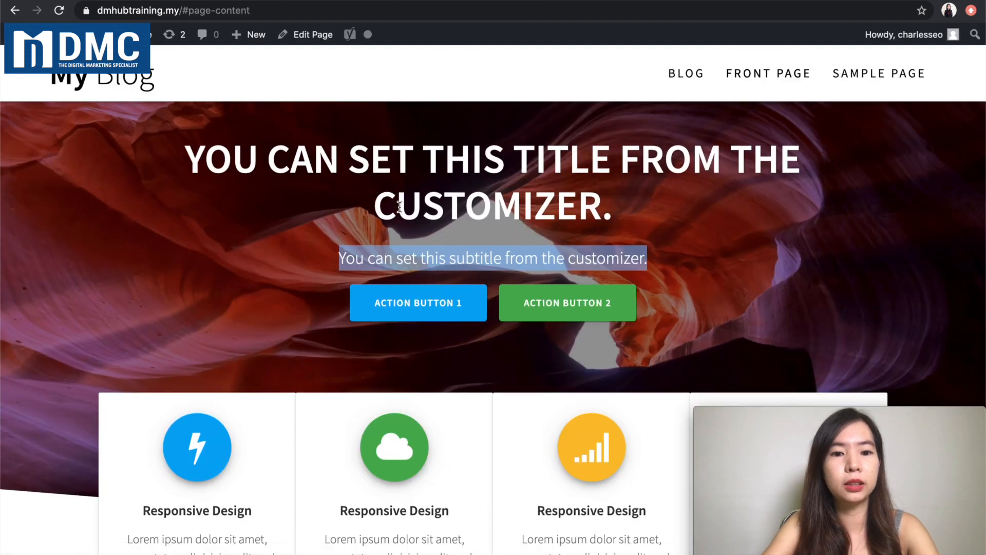
pyautogui.scroll(-3)
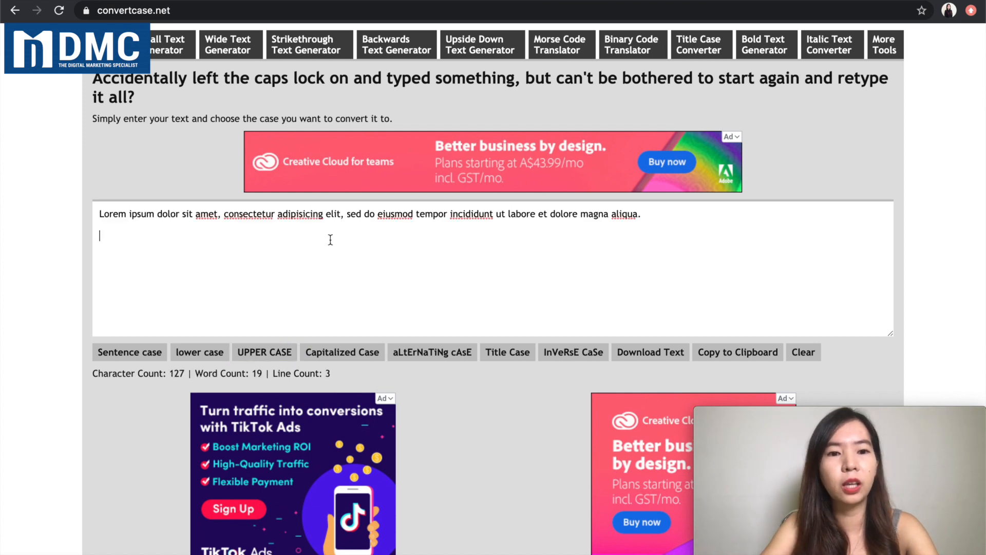
# Convert the Lorem ipsum paragraph to Capitalized Case and select the whole result for copying
pyautogui.click(342, 351)
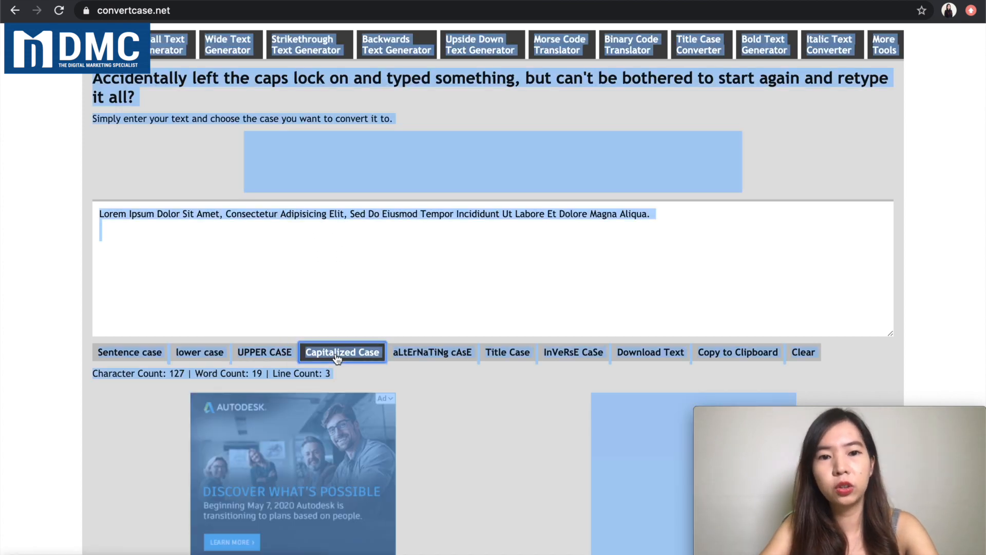
pyautogui.click(342, 351)
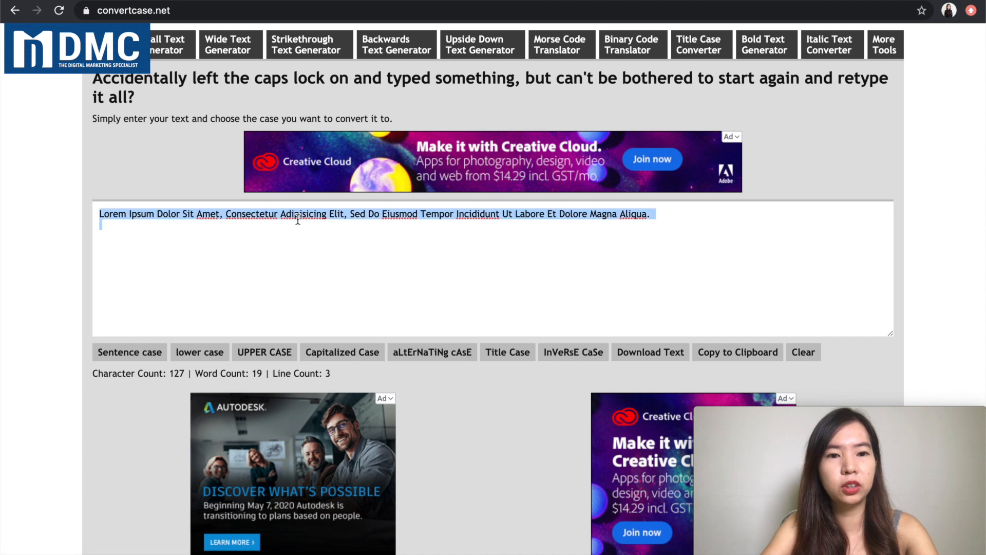
pyautogui.click(130, 351)
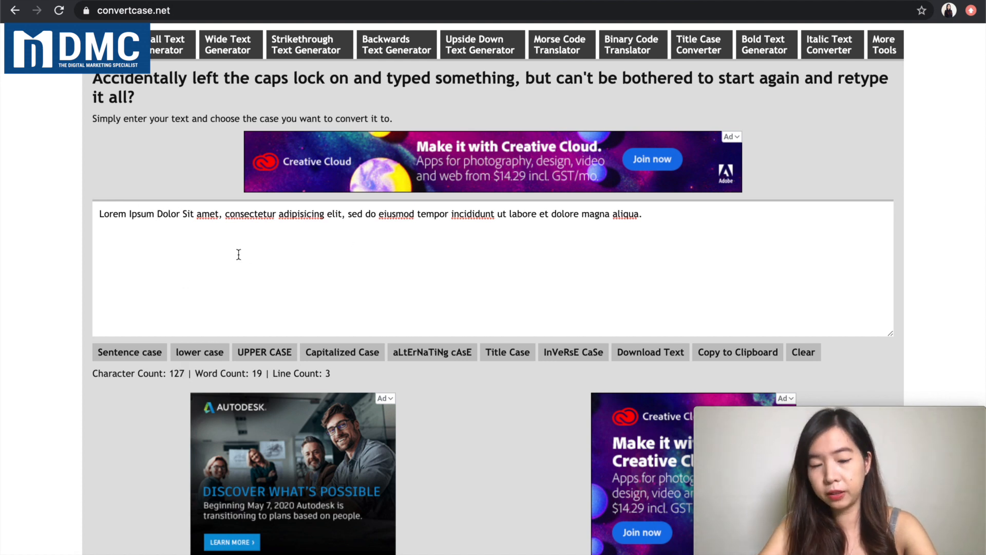
pyautogui.click(342, 351)
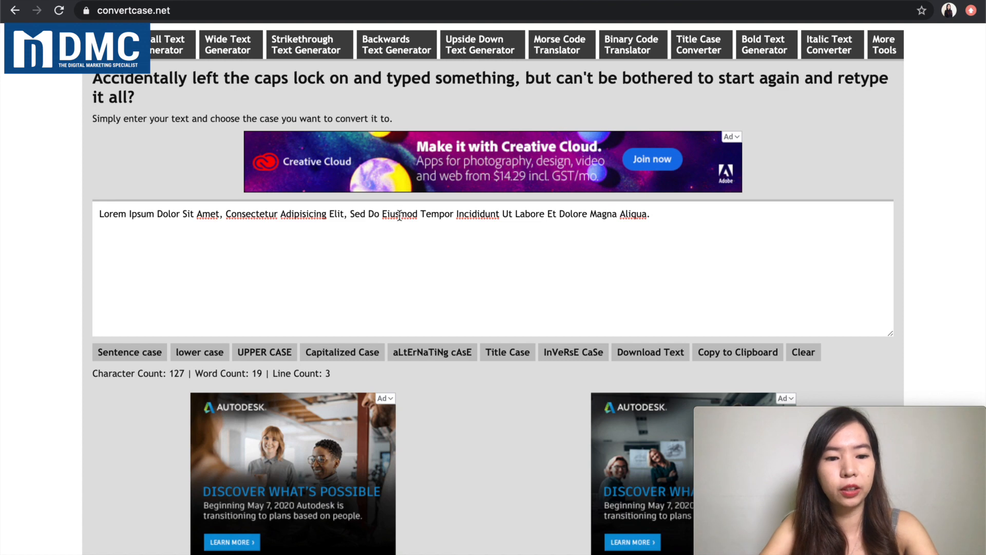
pyautogui.tripleClick(374, 214)
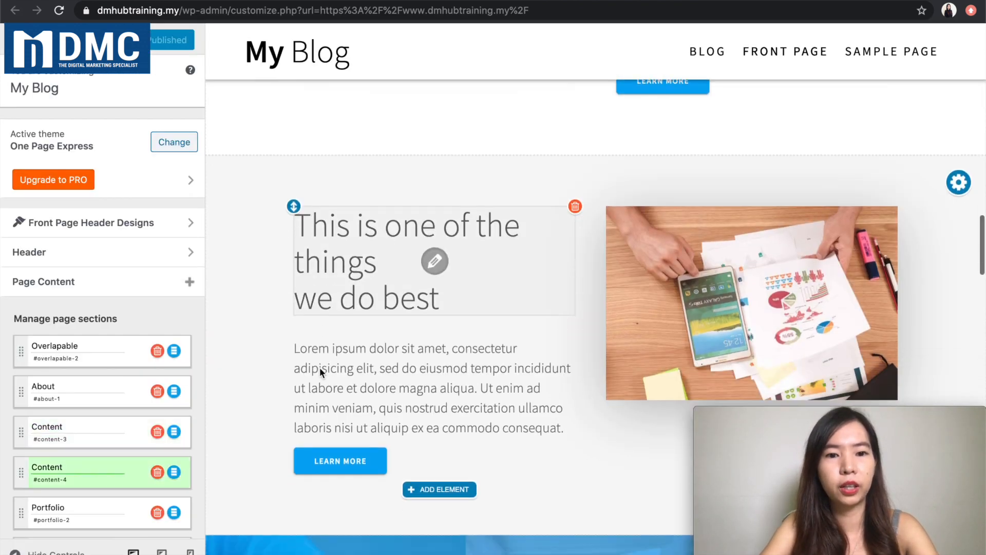
# Scroll through the Customizer sections to review the second feature card's capitalized paragraph
pyautogui.scroll(3)
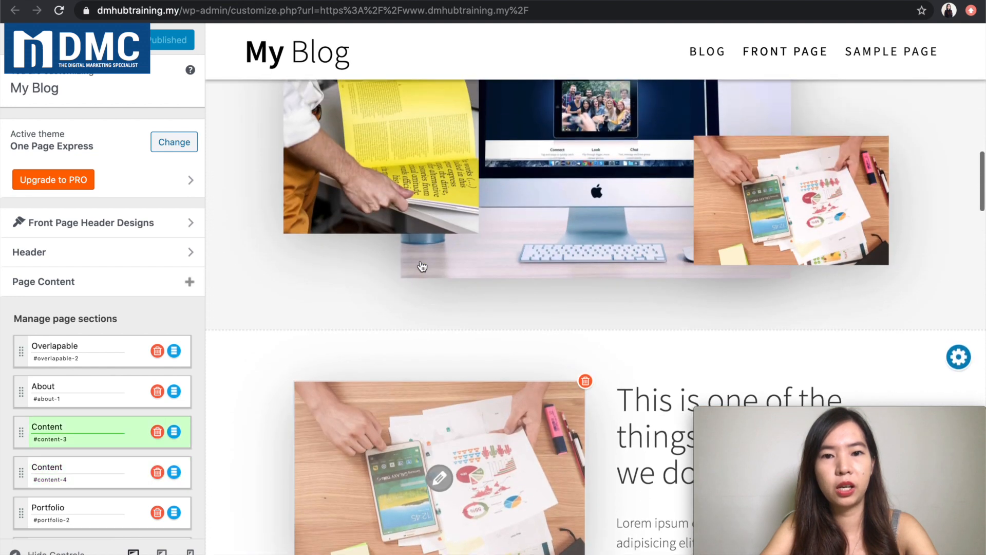
pyautogui.scroll(-3)
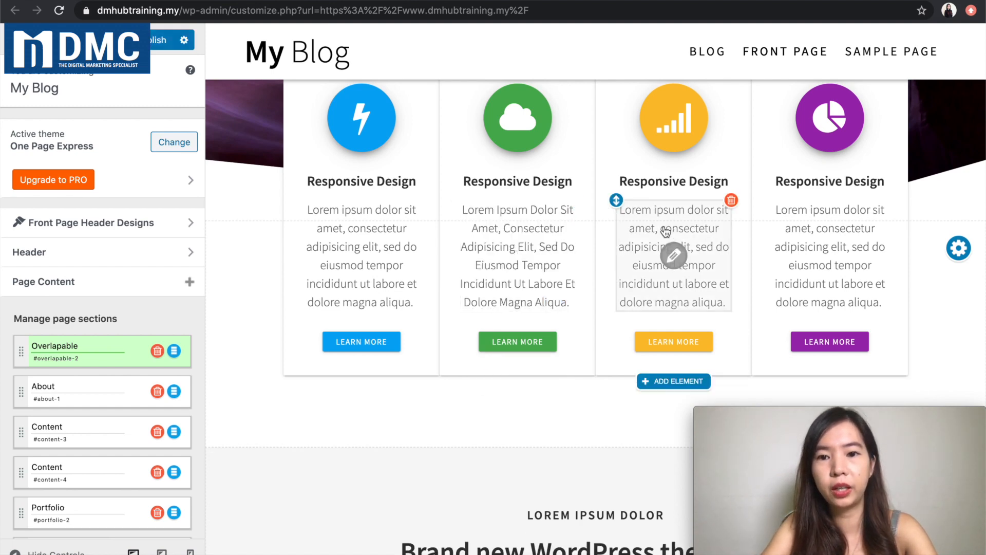
pyautogui.scroll(-3)
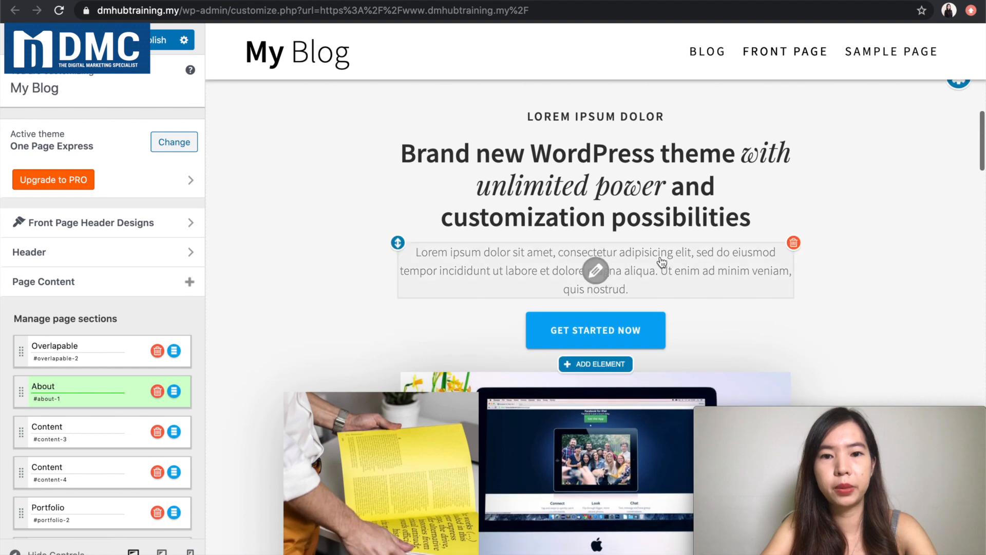
pyautogui.scroll(-3)
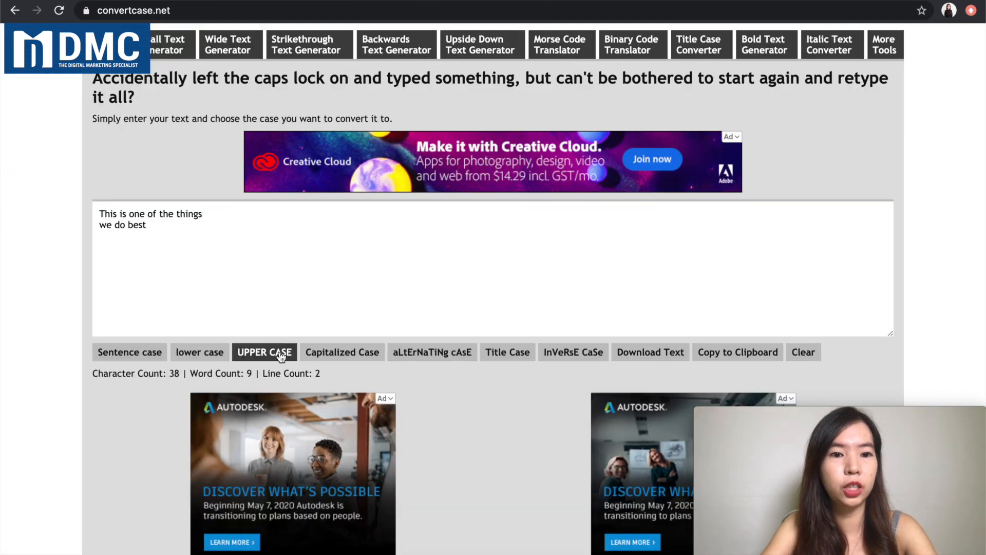
# Convert the heading 'This is one of the things we do best' to UPPER CASE
pyautogui.click(264, 351)
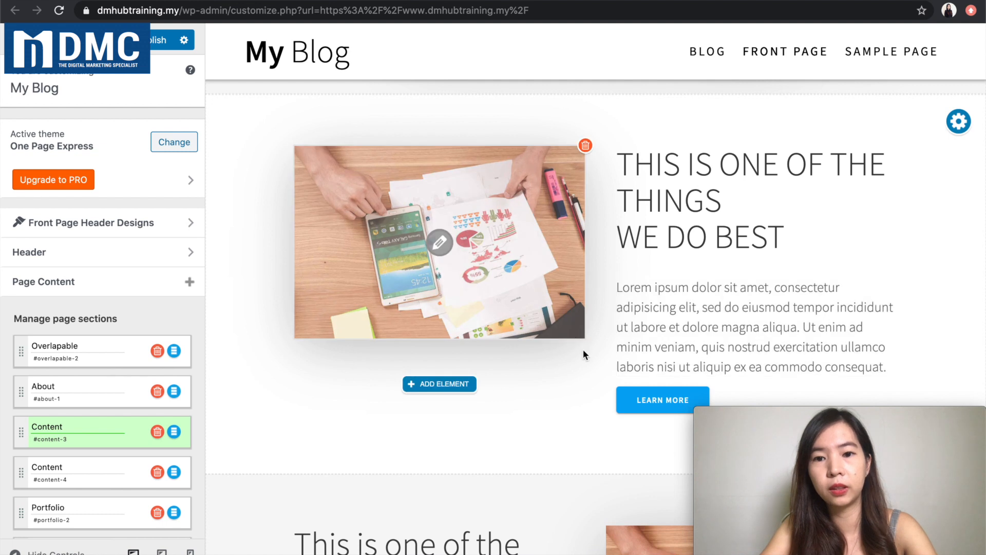
# Scroll the Customizer page to check the heading THIS IS ONE OF THE THINGS WE DO BEST and the feature cards
pyautogui.scroll(-3)
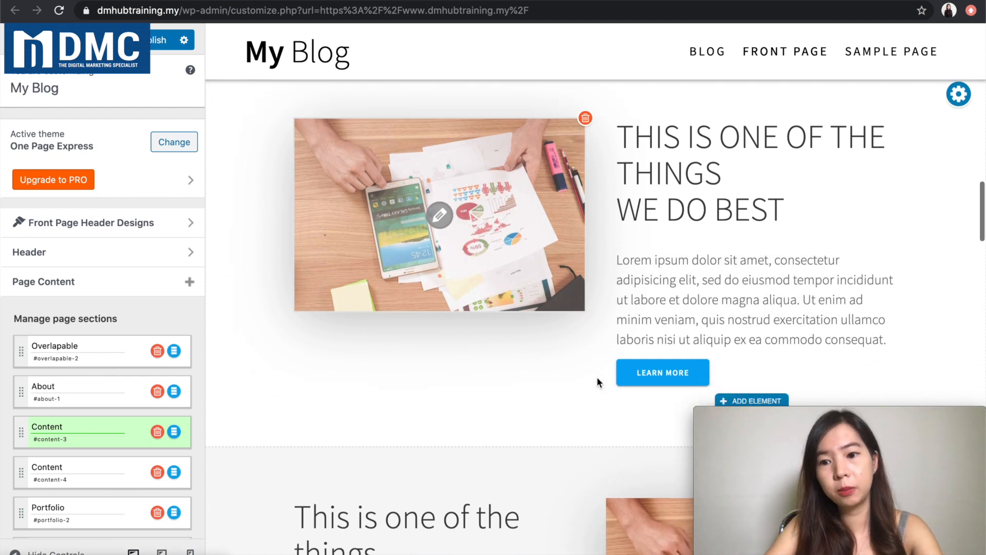
pyautogui.scroll(-3)
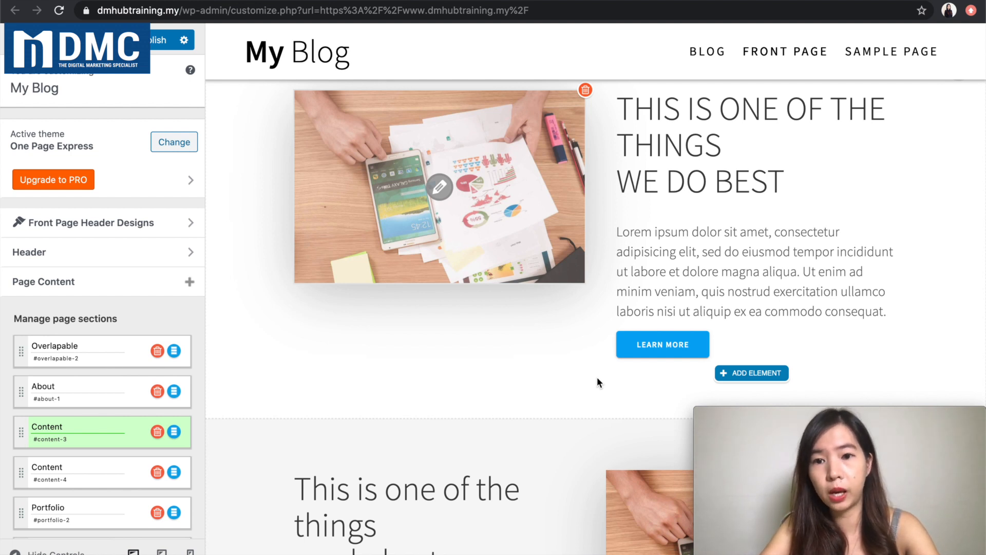
pyautogui.moveTo(661, 291)
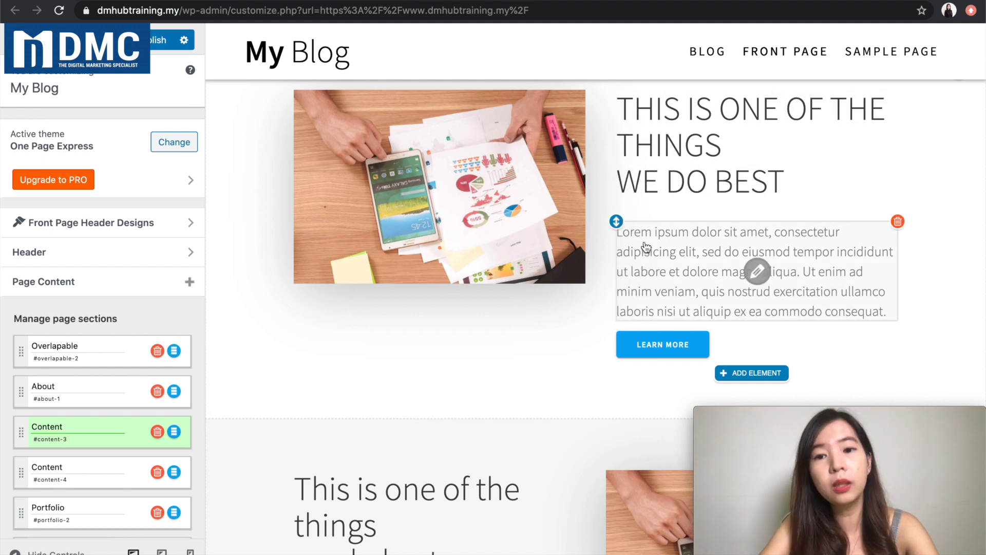
pyautogui.scroll(-3)
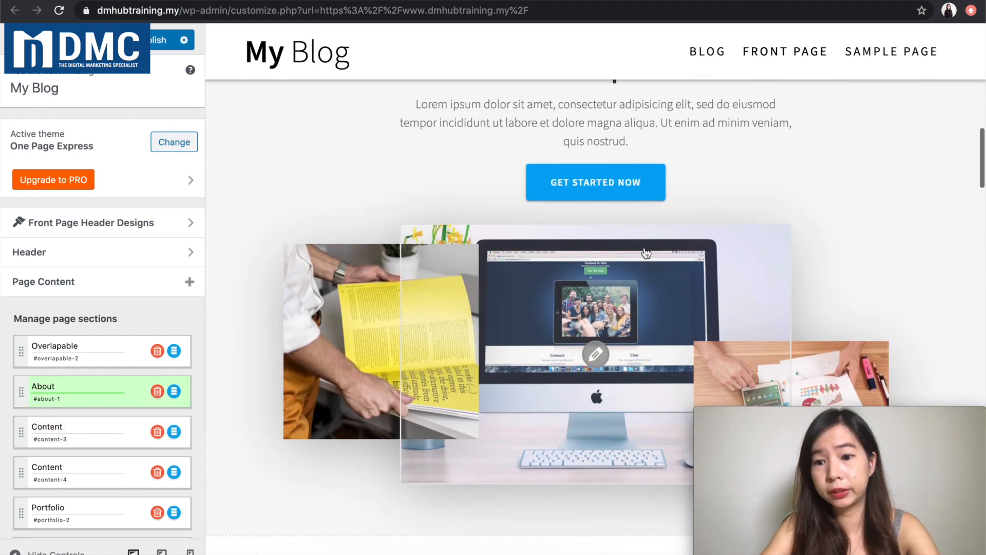
pyautogui.scroll(3)
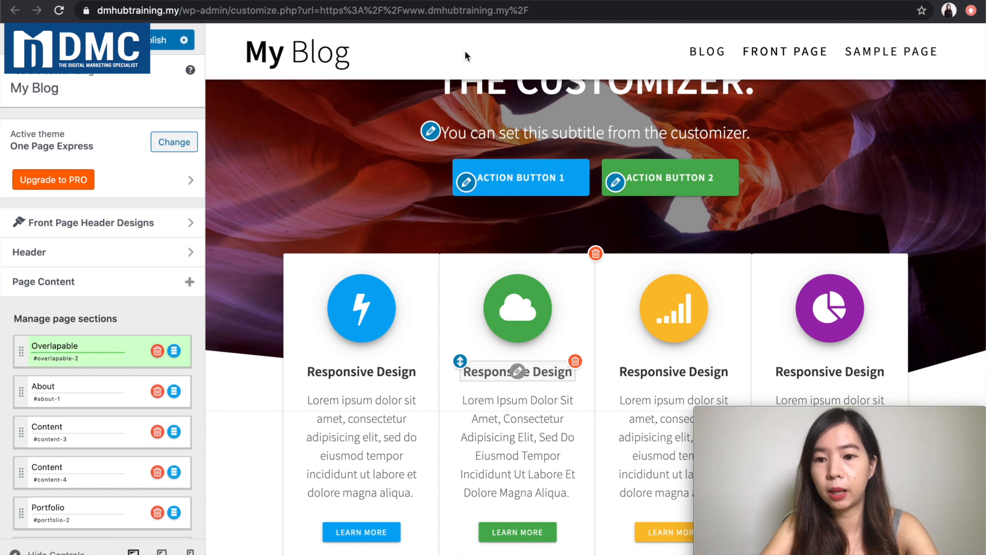
pyautogui.moveTo(458, 131)
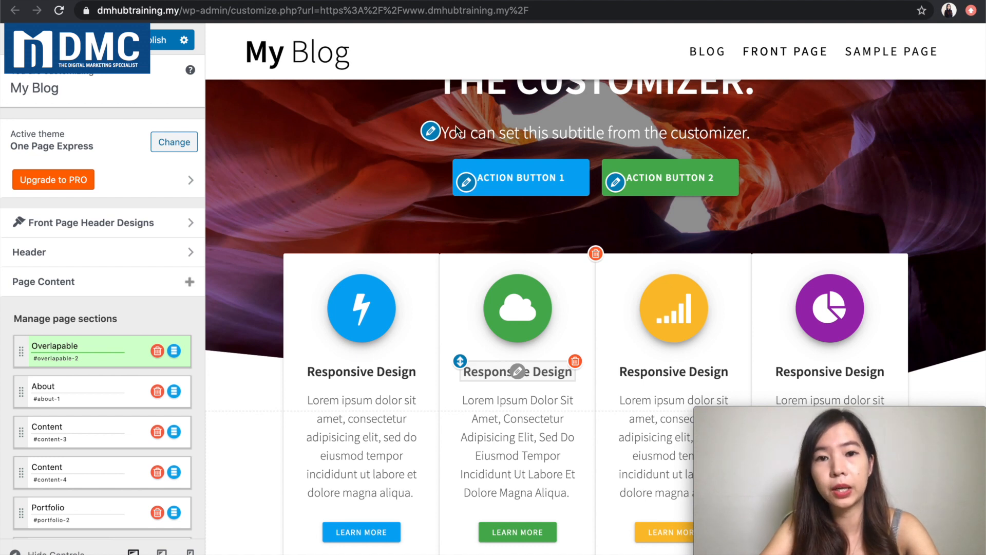
pyautogui.scroll(3)
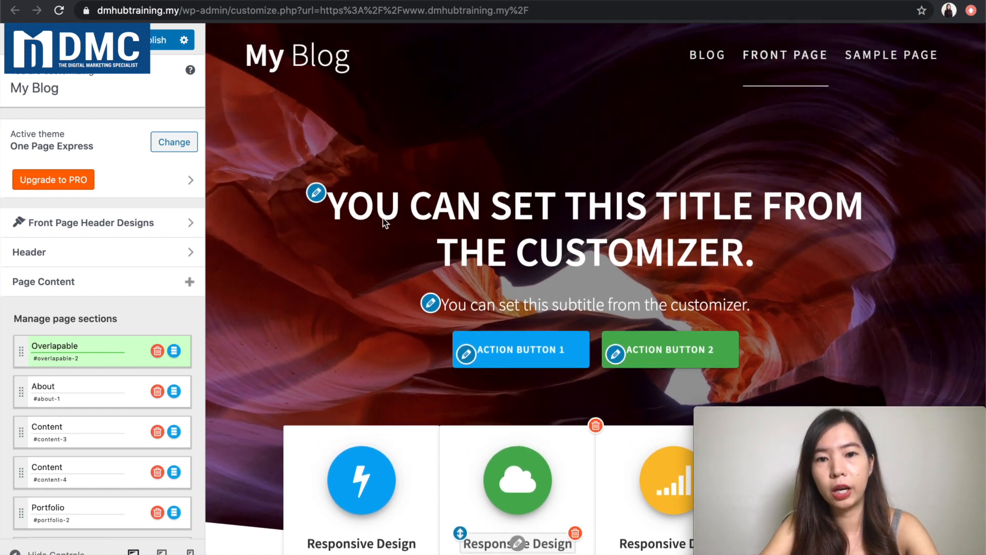
pyautogui.moveTo(666, 225)
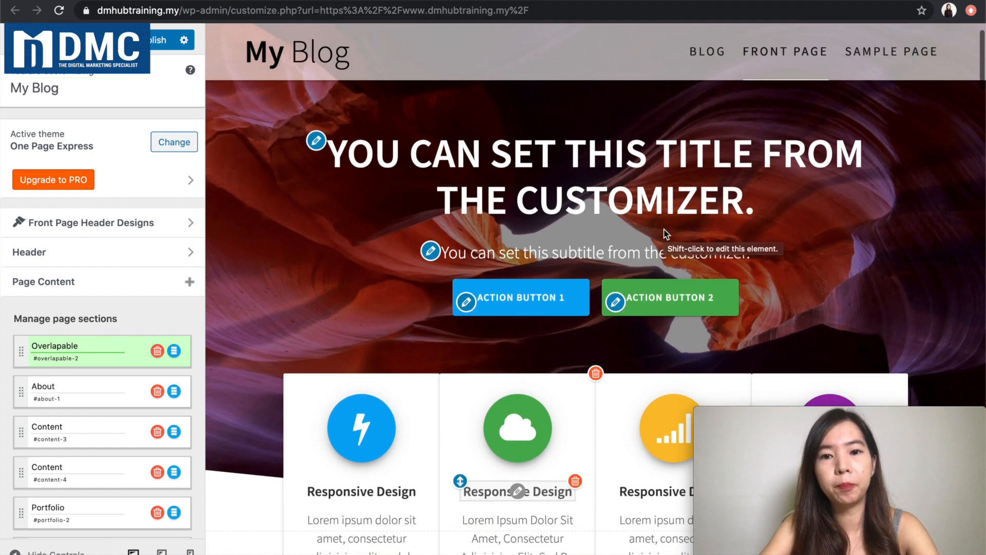
pyautogui.scroll(-3)
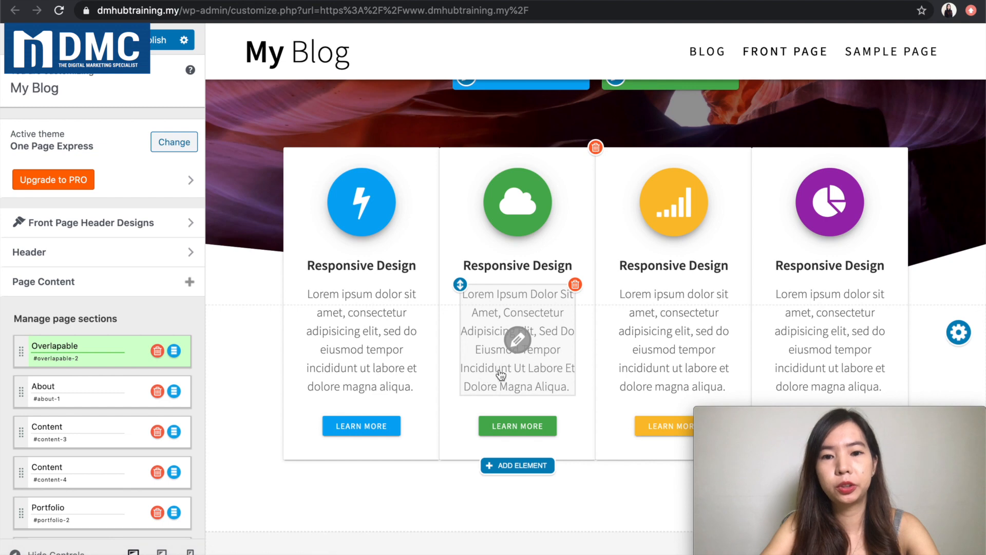
pyautogui.moveTo(524, 382)
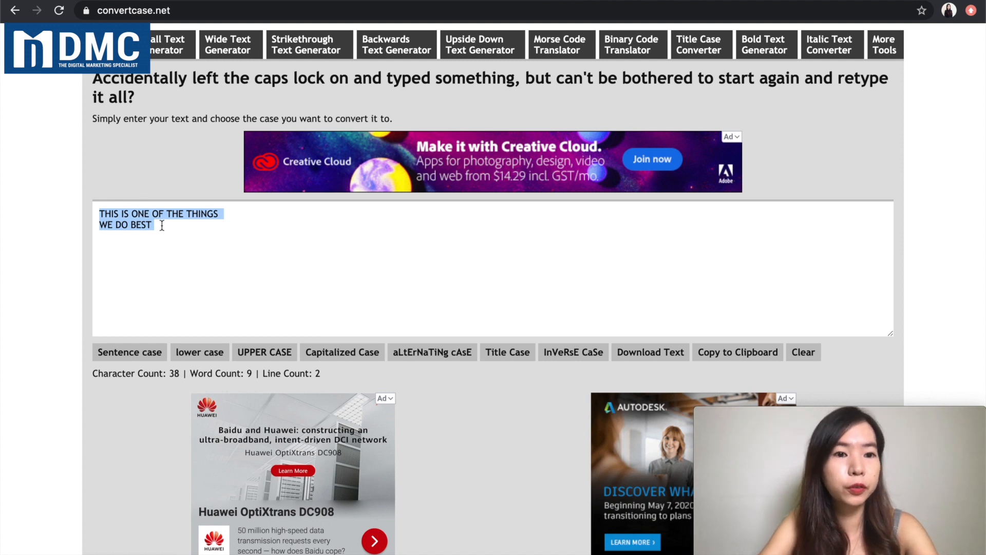
# Deselect the uppercase heading text in the convertcase.net text box
pyautogui.click(161, 225)
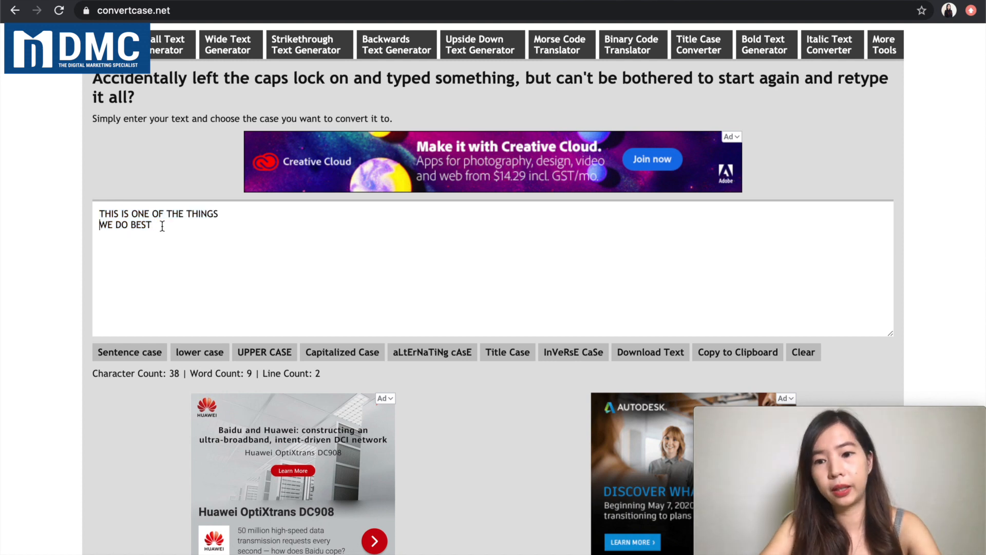